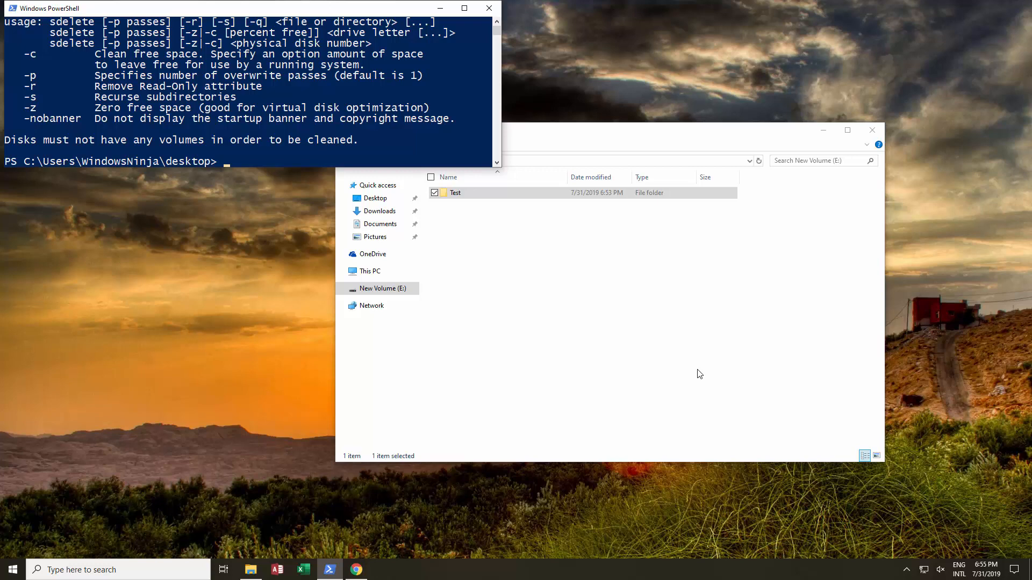
{"action": "mouse_move", "coordinate": [354, 570]}
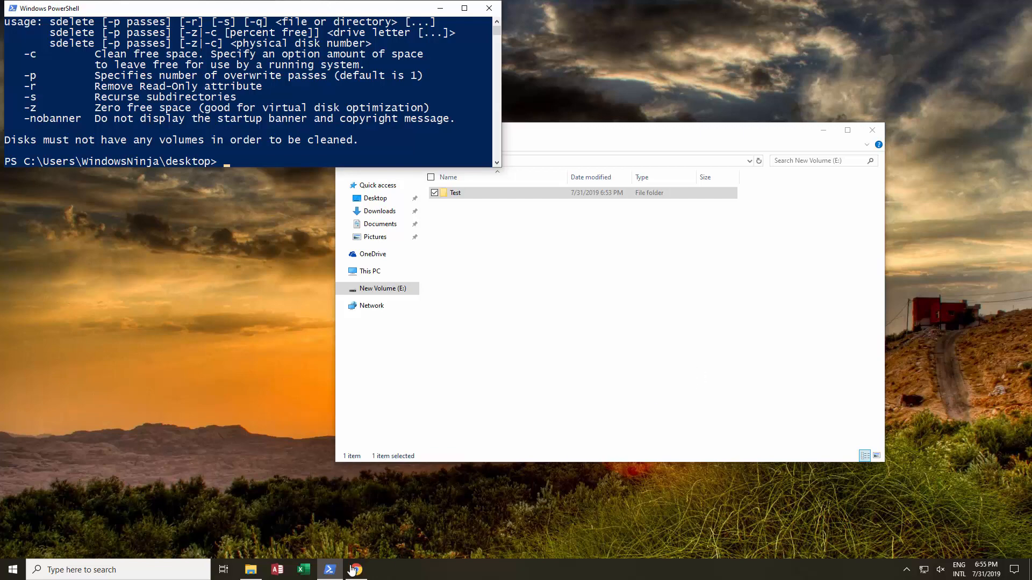
- Show the SDelete v2.02 Sysinternals documentation page in Chrome
{"action": "left_click", "coordinate": [354, 570]}
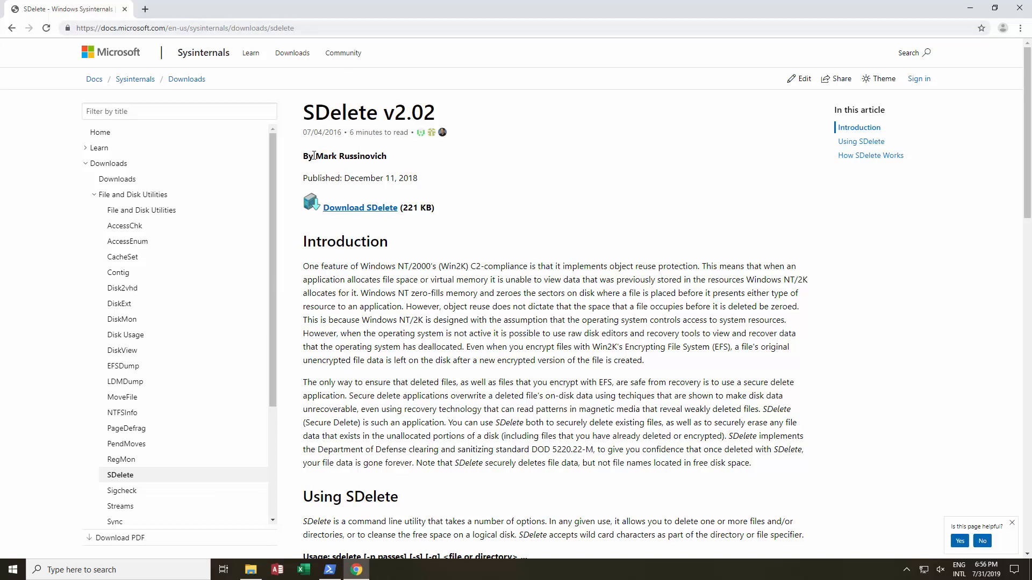
{"action": "mouse_move", "coordinate": [398, 155]}
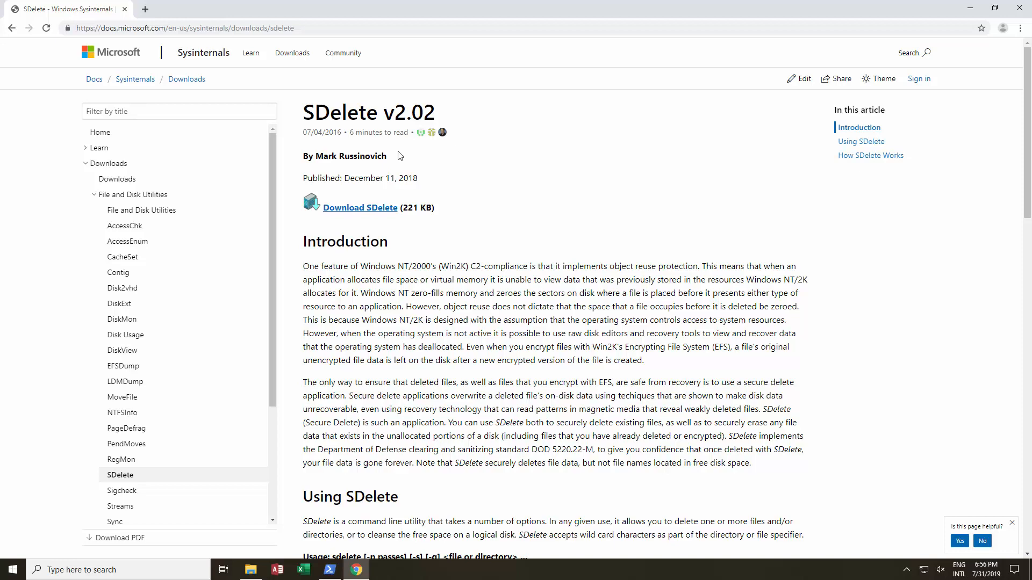
{"action": "mouse_move", "coordinate": [1019, 8]}
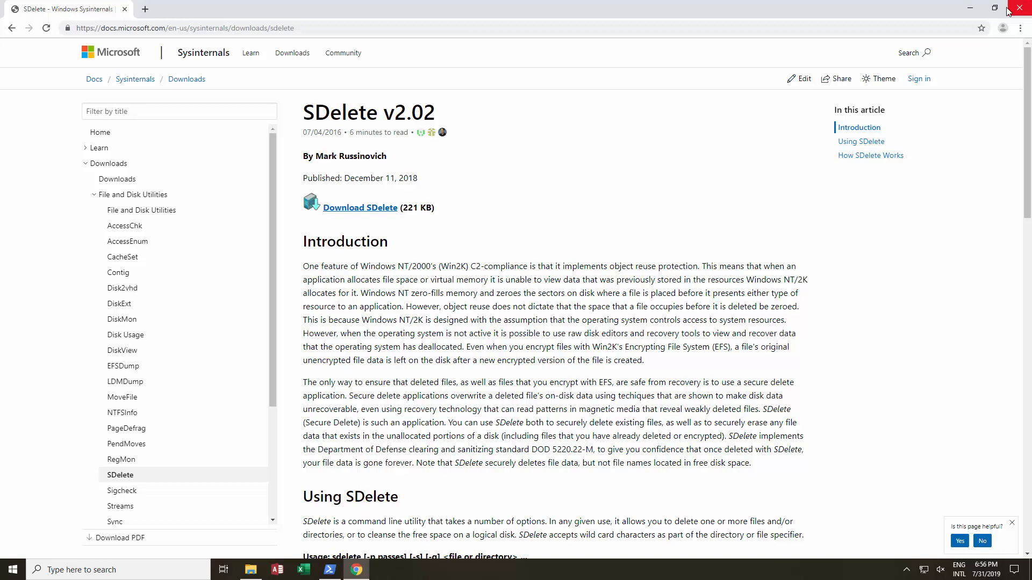
- Close Chrome and bring the File Explorer window for drive E: forward
{"action": "left_click", "coordinate": [1022, 7]}
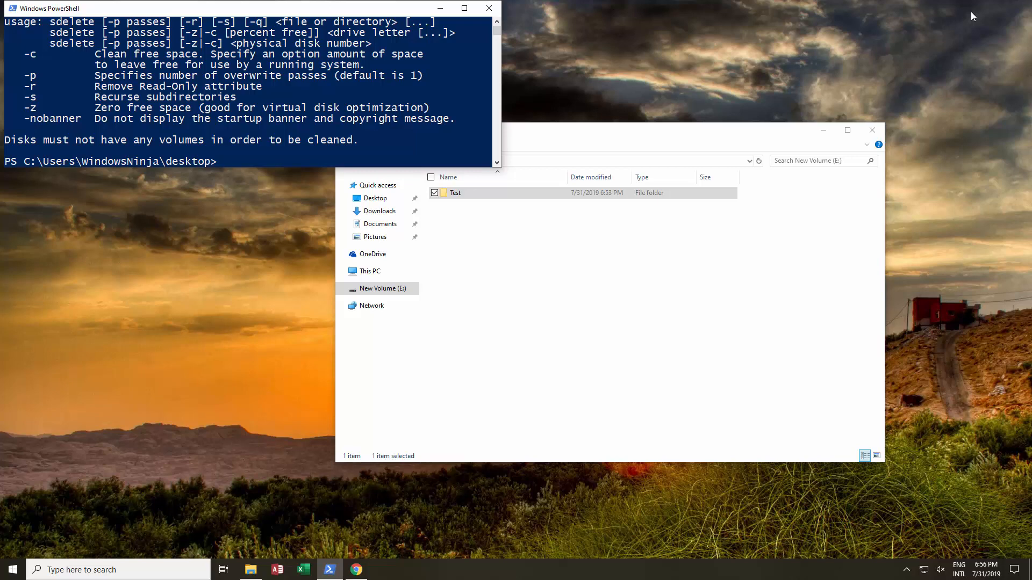
{"action": "left_click", "coordinate": [227, 161]}
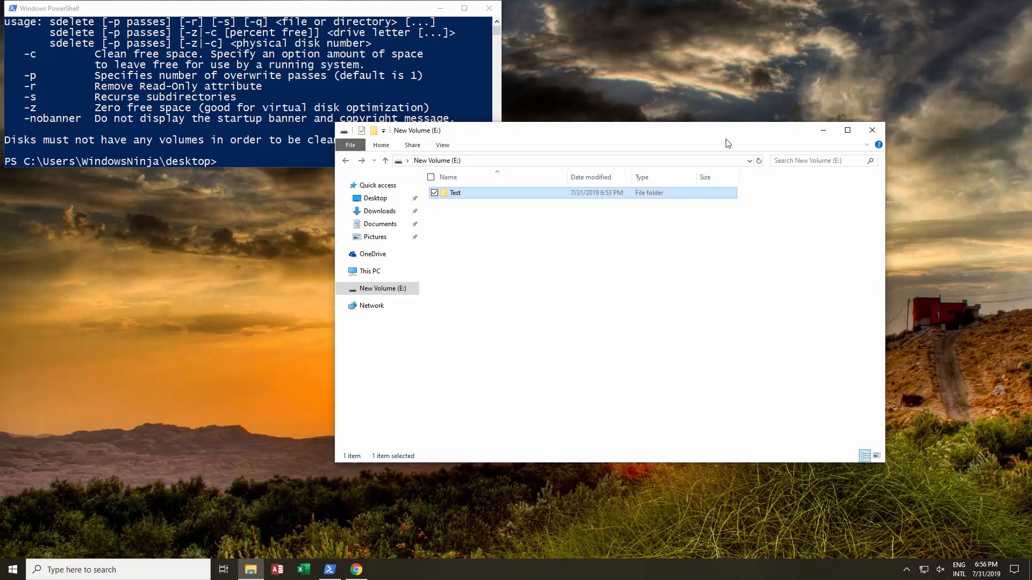
{"action": "double_click", "coordinate": [454, 193]}
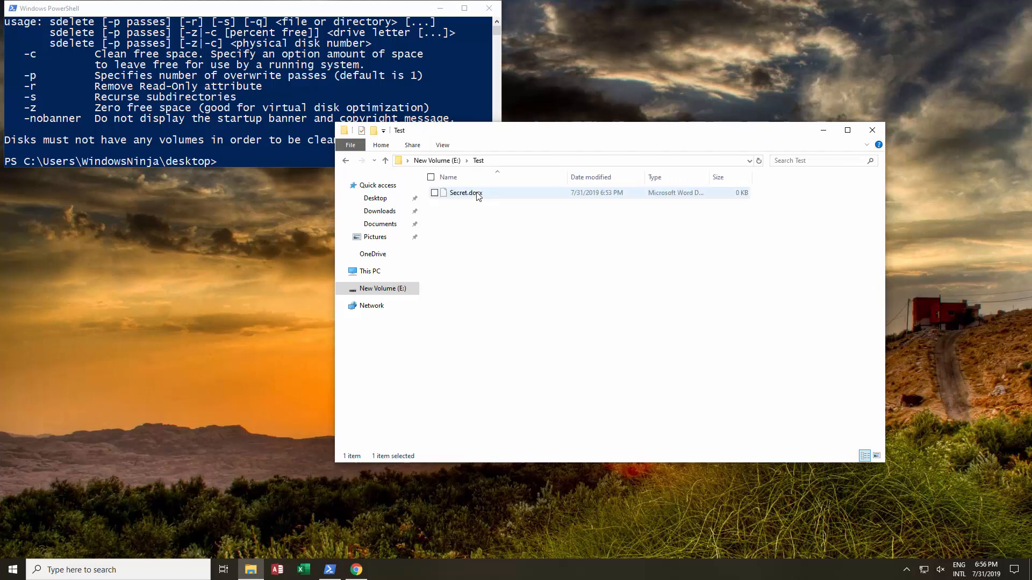
{"action": "mouse_move", "coordinate": [474, 193]}
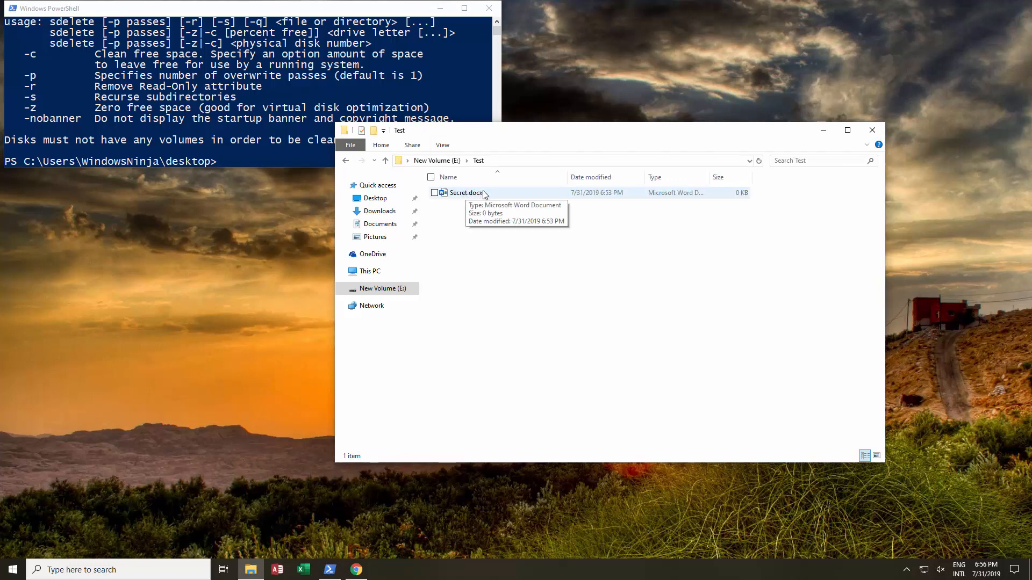
{"action": "left_click", "coordinate": [385, 161]}
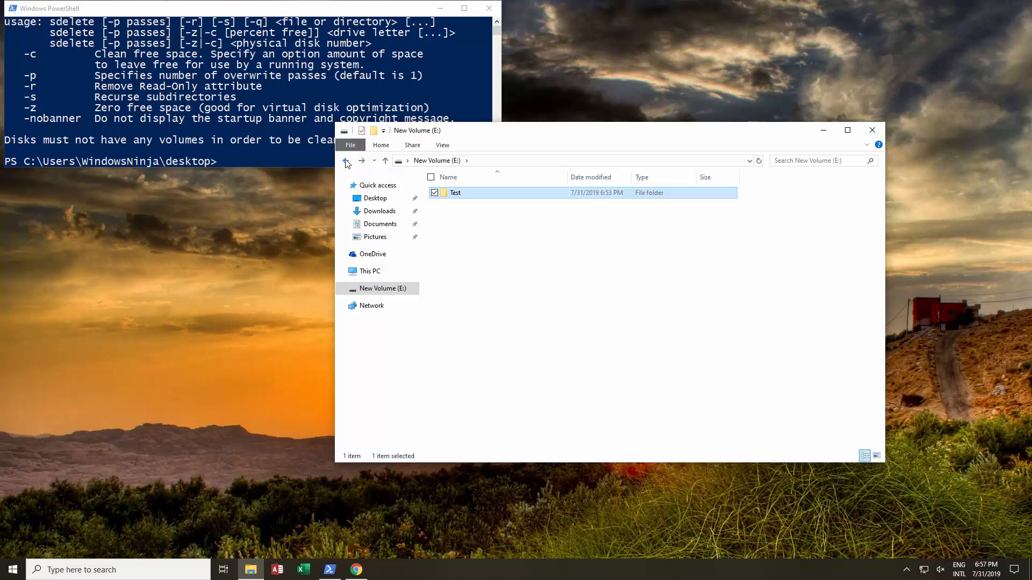
{"action": "mouse_move", "coordinate": [372, 44]}
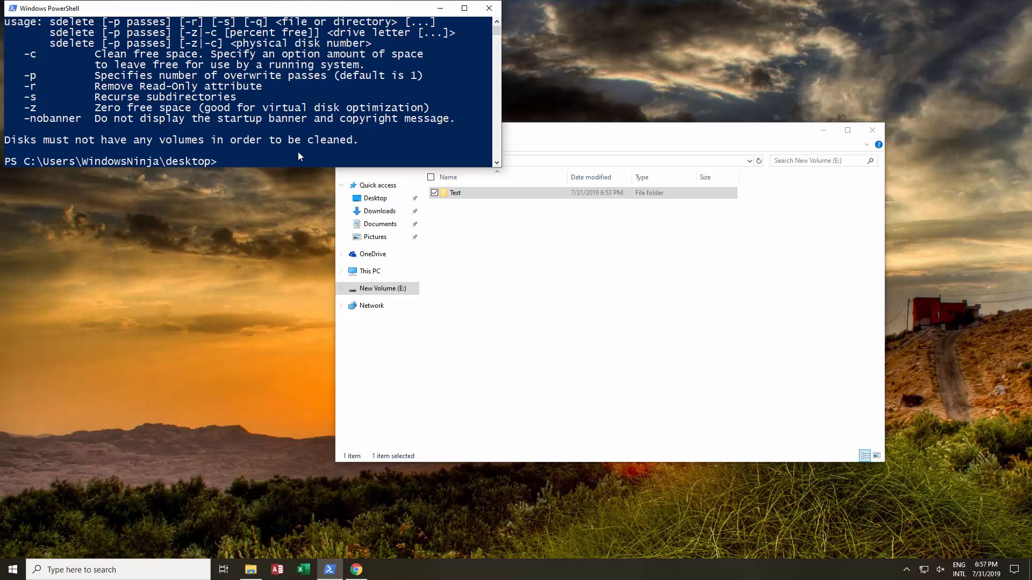
- Show the SDelete page briefly, then minimize everything to reveal sdelete.exe on the desktop
{"action": "left_click", "coordinate": [355, 570]}
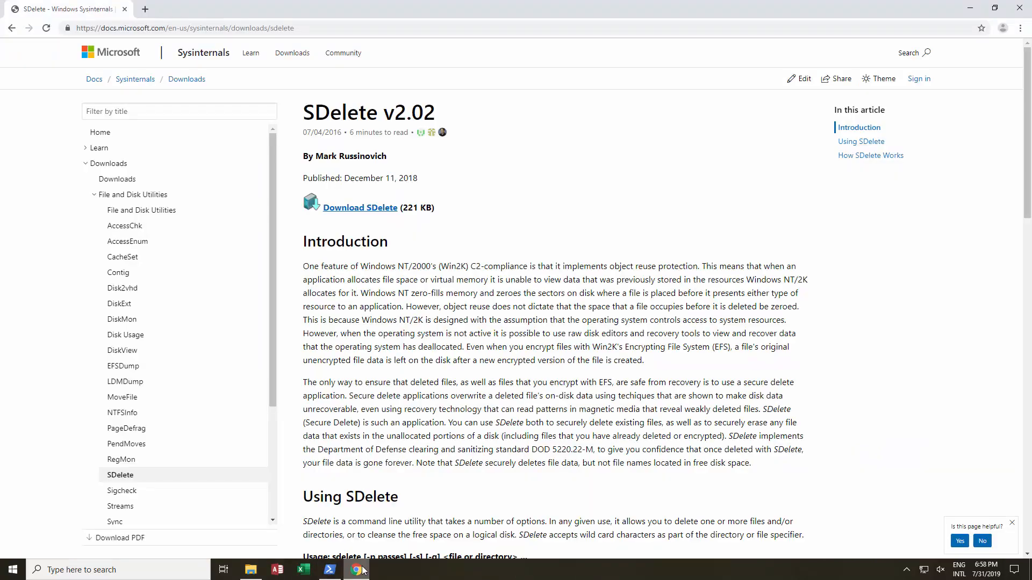
{"action": "mouse_move", "coordinate": [380, 210]}
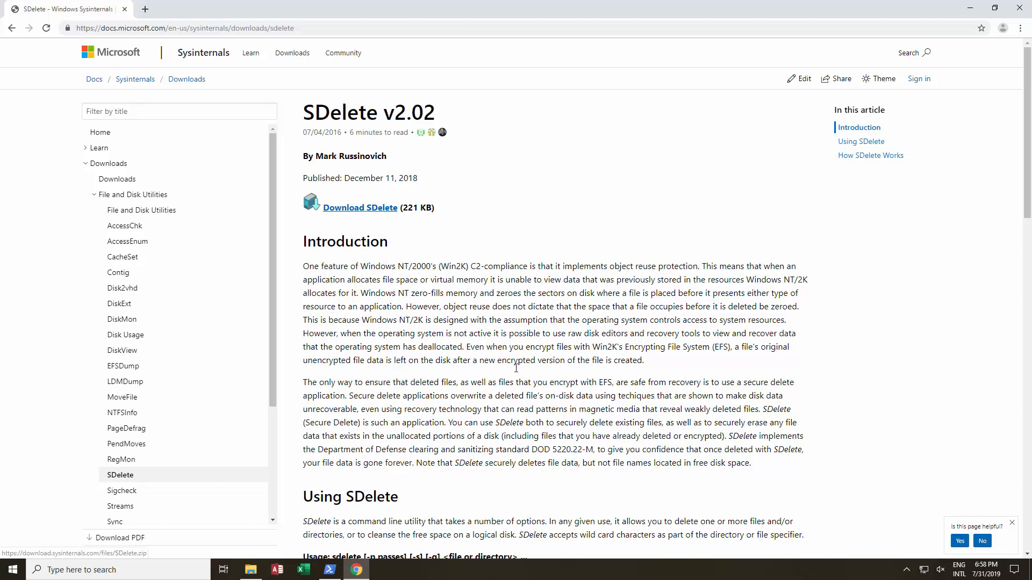
{"action": "left_click", "coordinate": [328, 569]}
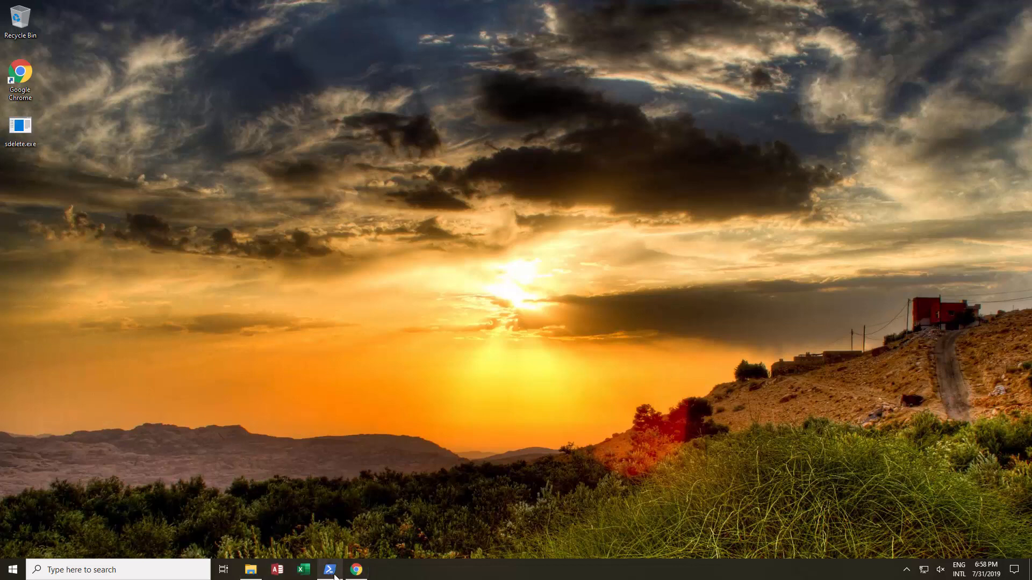
- Bring Windows PowerShell back up from the taskbar and Start menu
{"action": "left_click", "coordinate": [330, 570]}
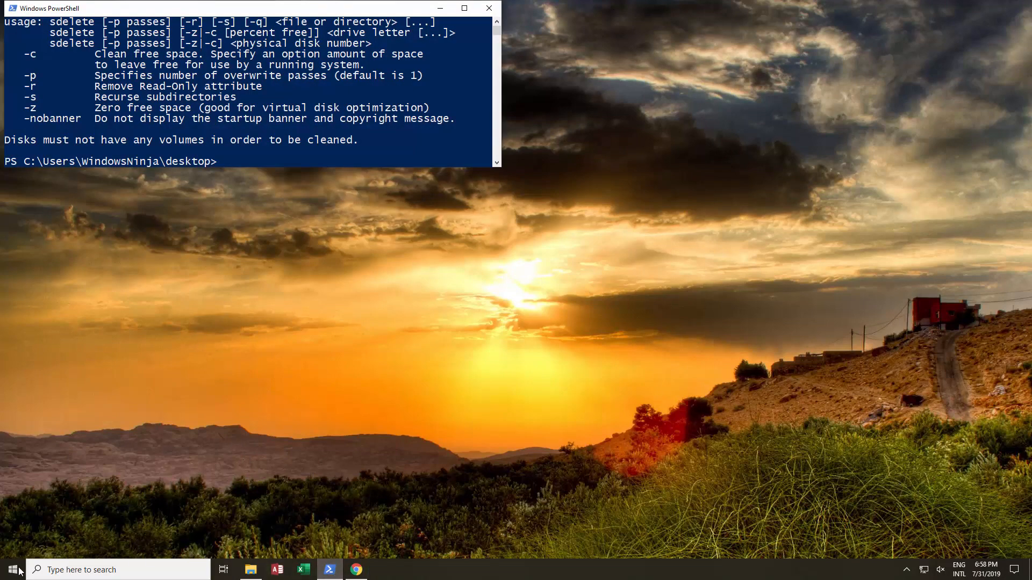
{"action": "left_click", "coordinate": [12, 570]}
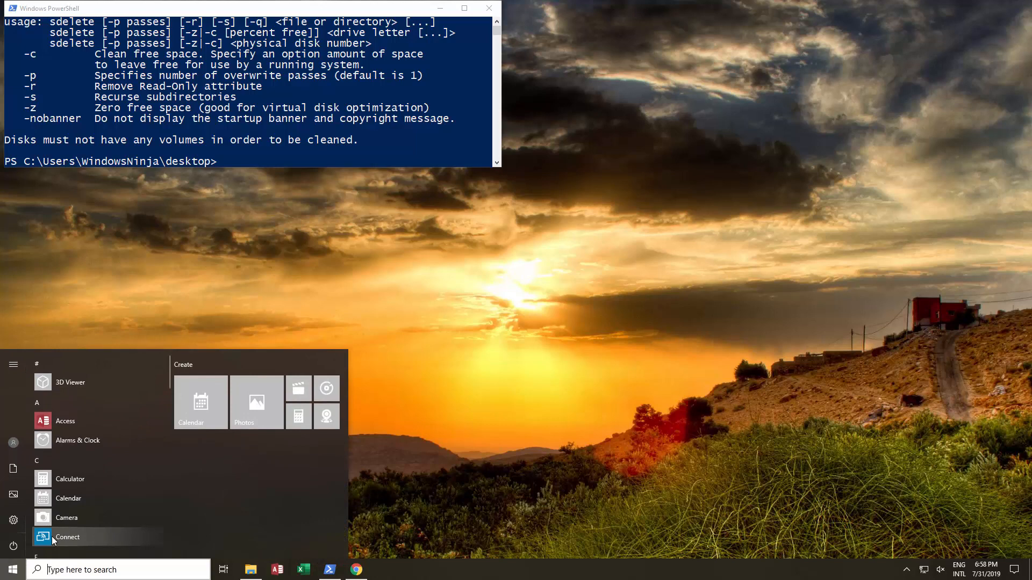
{"action": "type", "text": "powersh"}
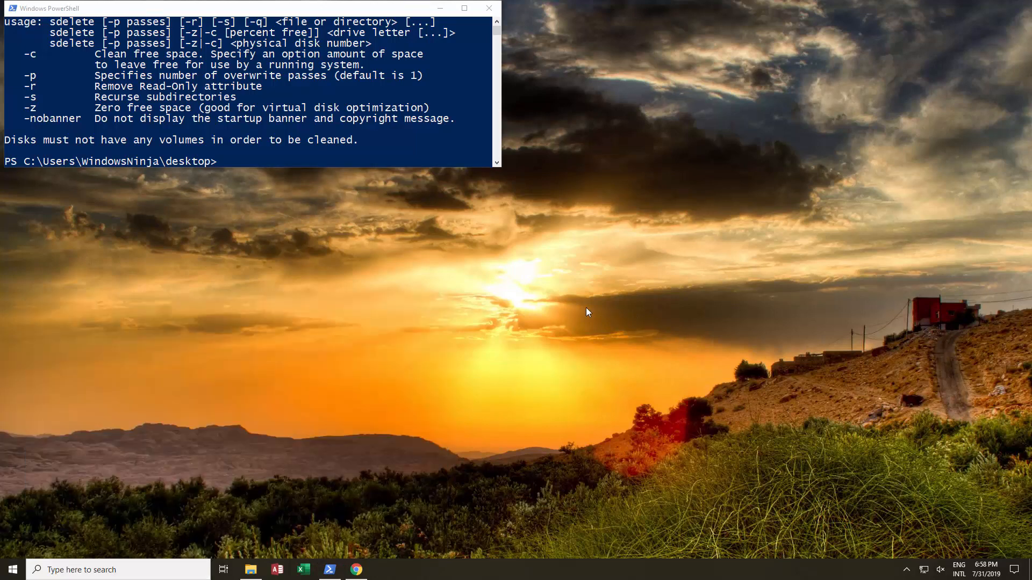
{"action": "mouse_move", "coordinate": [84, 155]}
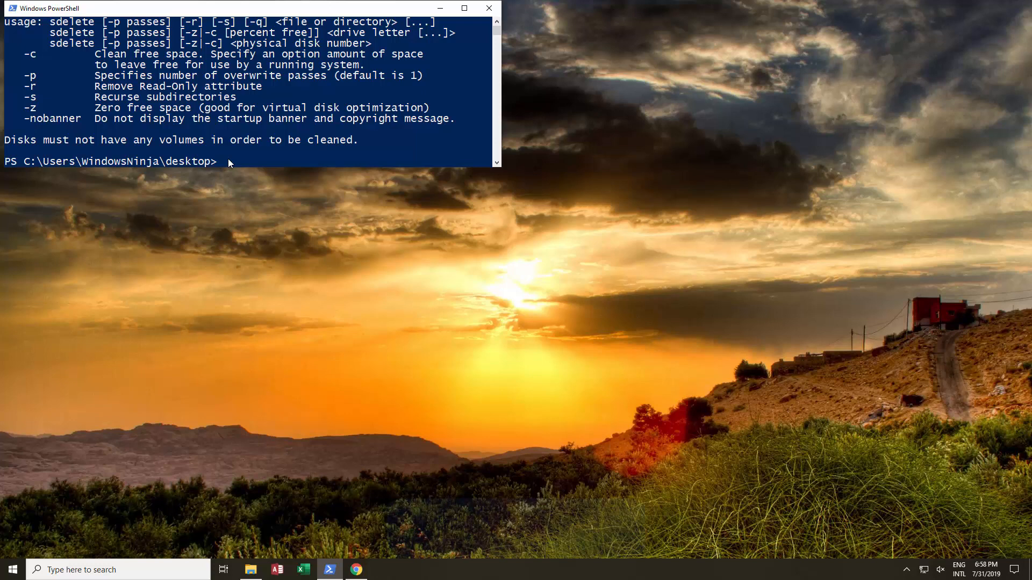
- Move to the desktop folder and print SDelete's usage help with .\sdelete /?
{"action": "type", "text": "cd ."}
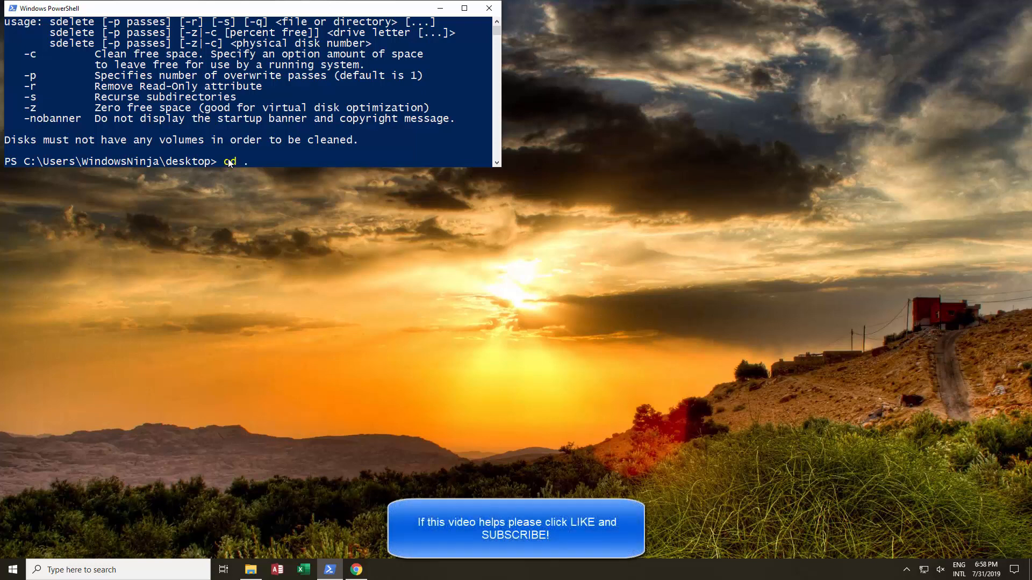
{"action": "key", "text": "Return"}
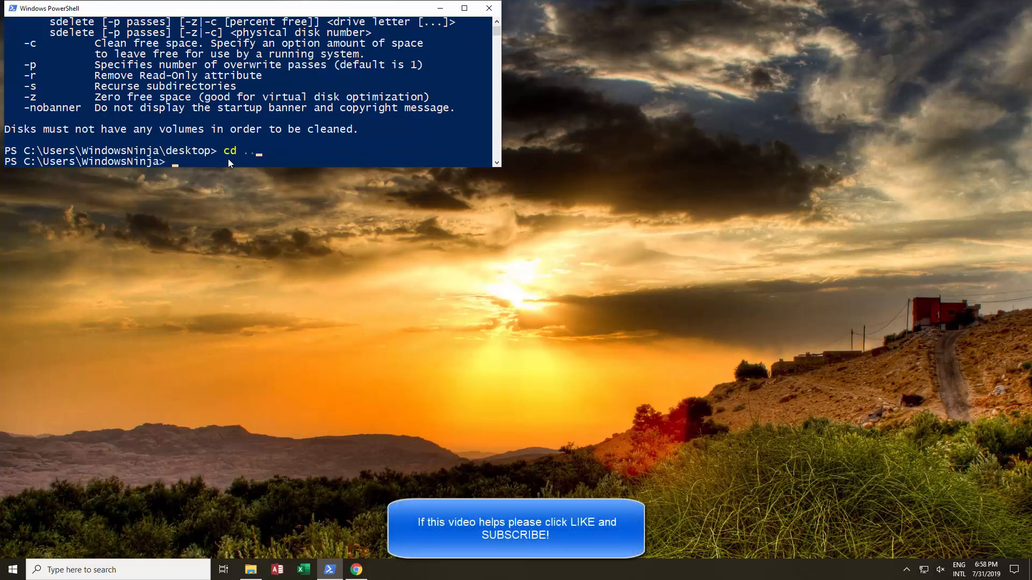
{"action": "type", "text": "cd"}
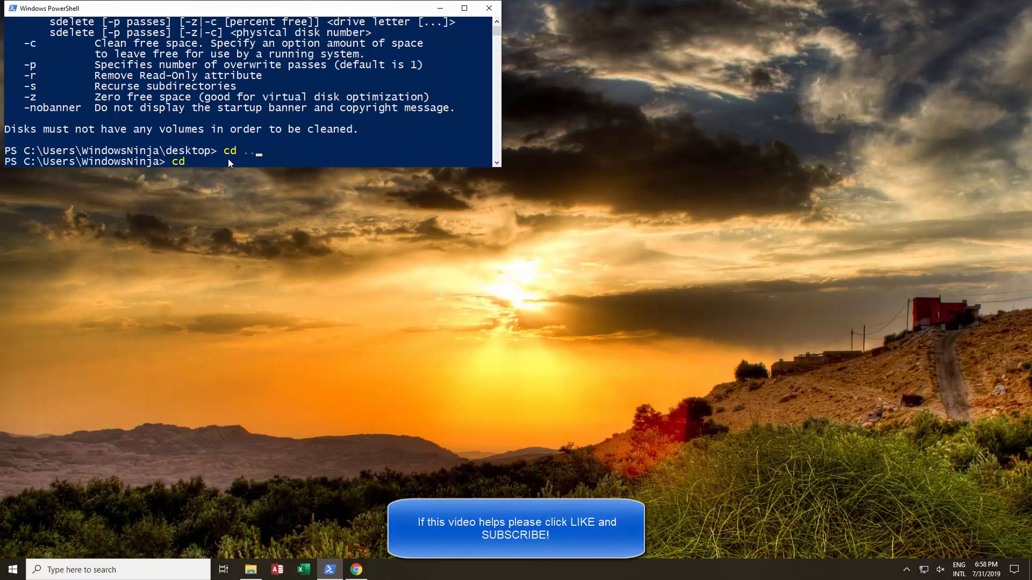
{"action": "type", "text": "desktop"}
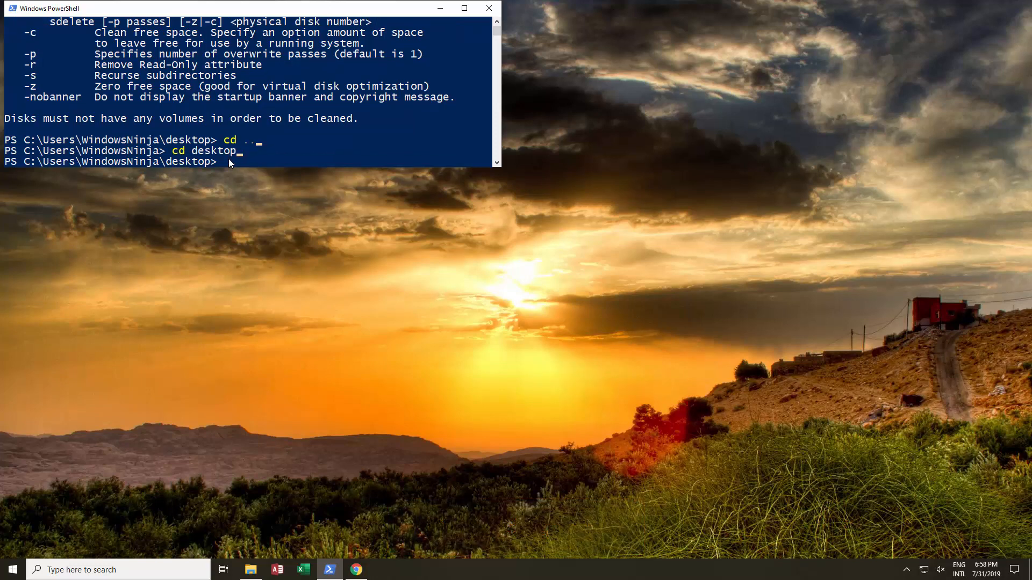
{"action": "type", "text": ".\\sdelete /?"}
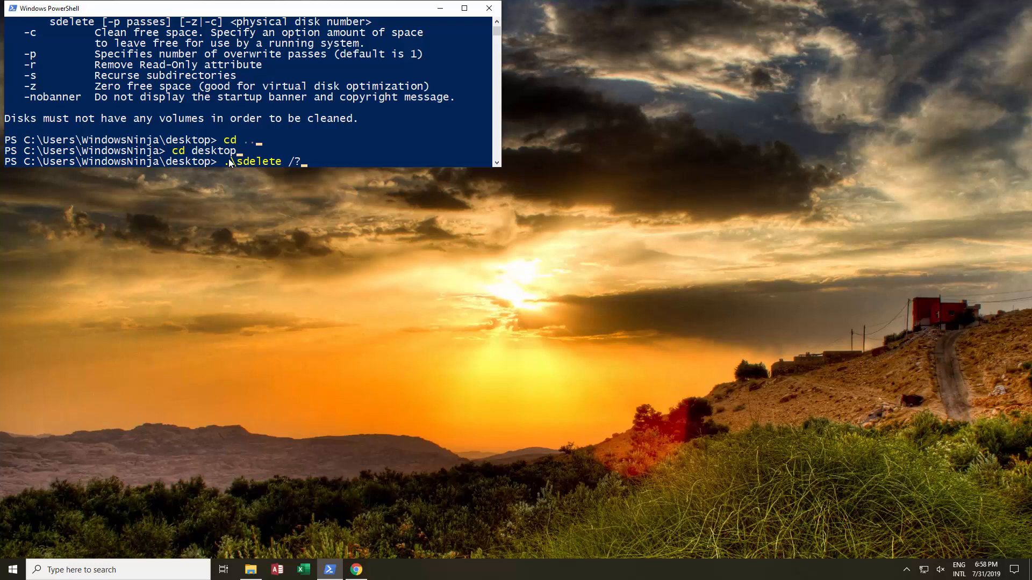
{"action": "key", "text": "Return"}
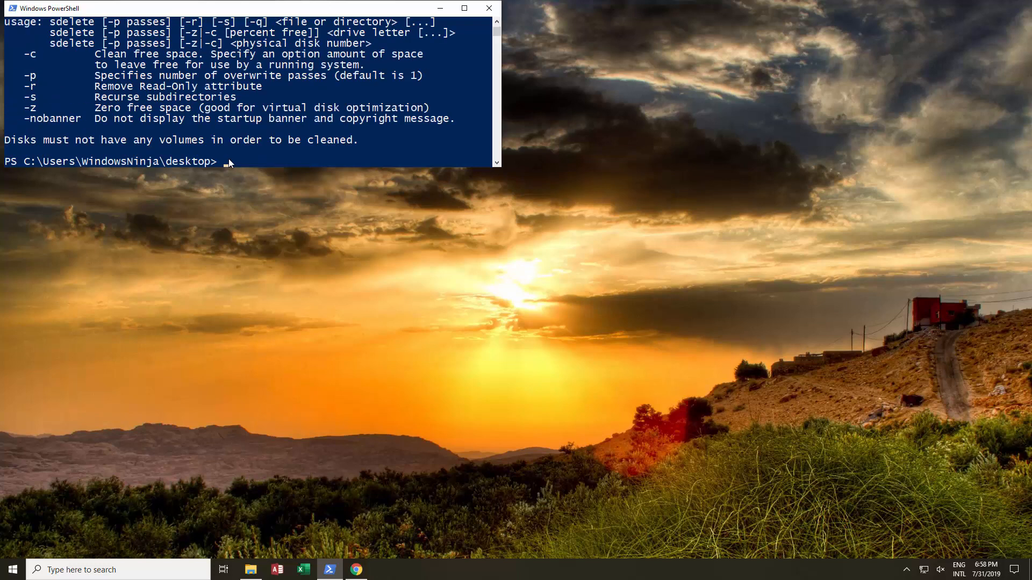
{"action": "mouse_move", "coordinate": [109, 117]}
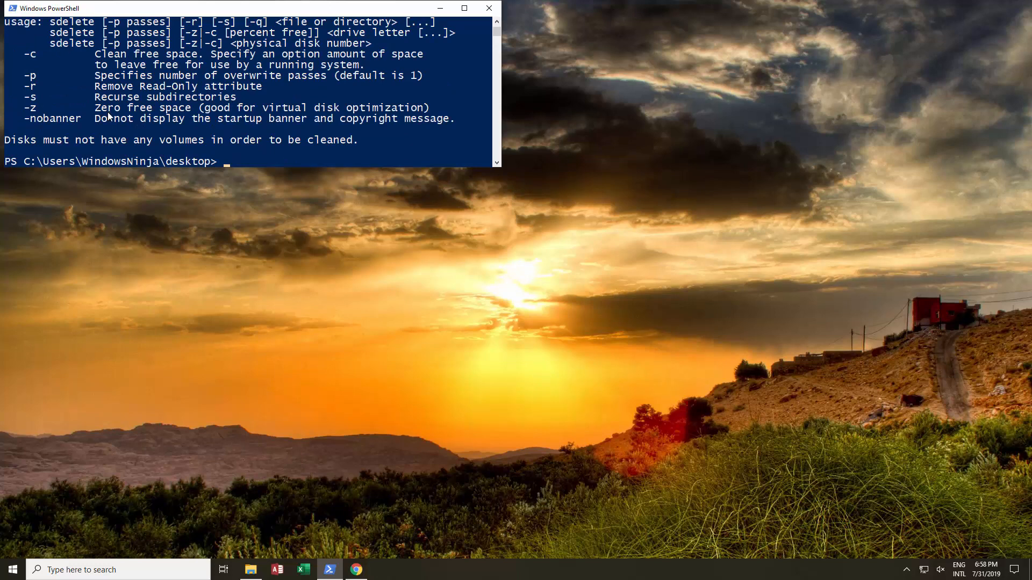
{"action": "mouse_move", "coordinate": [250, 570]}
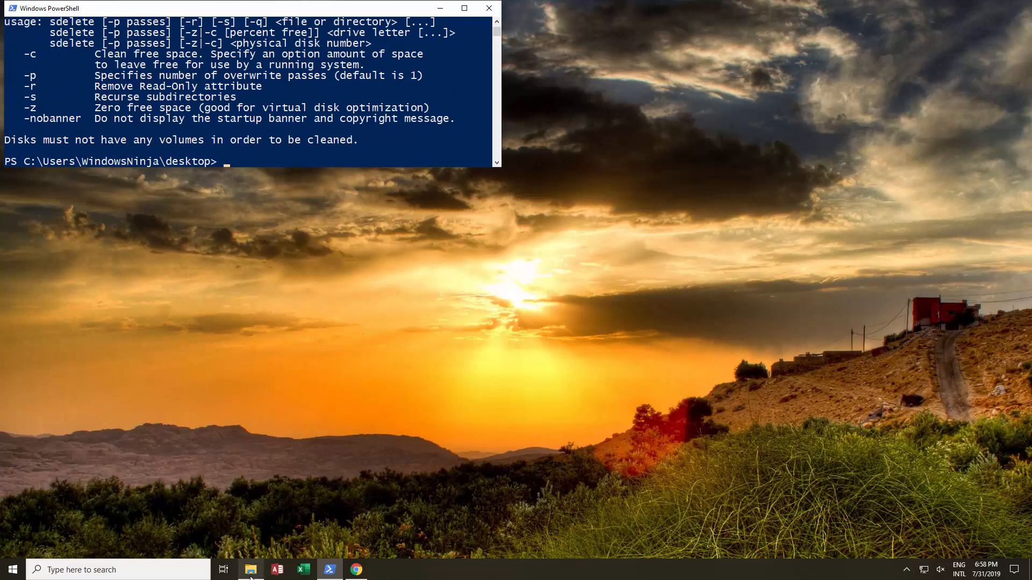
{"action": "left_click", "coordinate": [250, 570]}
{"action": "type", "text": ".\\sd"}
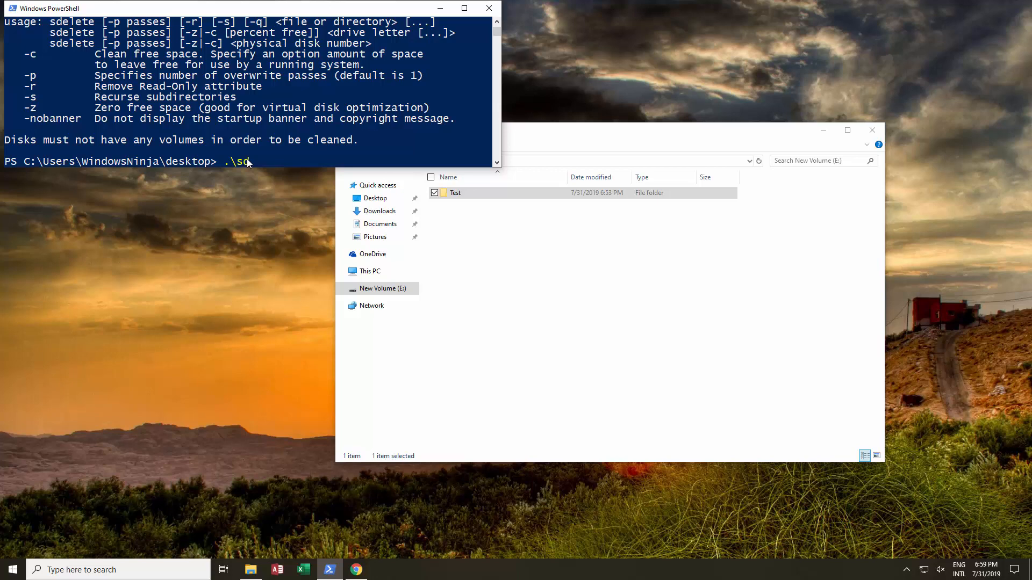
- Enter the command .\sdelete -s e:\Test, correcting the mistyped drive path
{"action": "type", "text": "elete"}
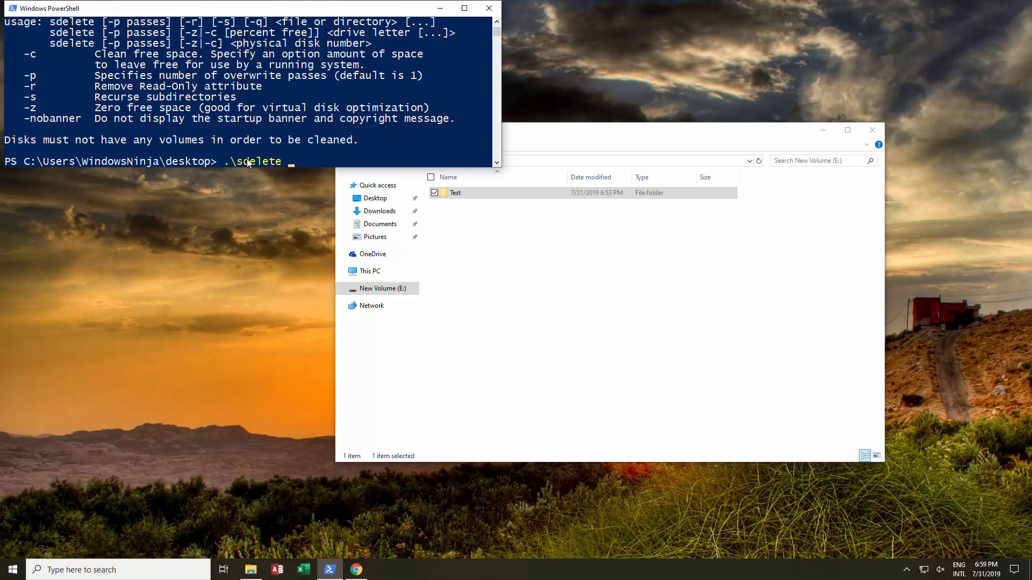
{"action": "mouse_move", "coordinate": [347, 7]}
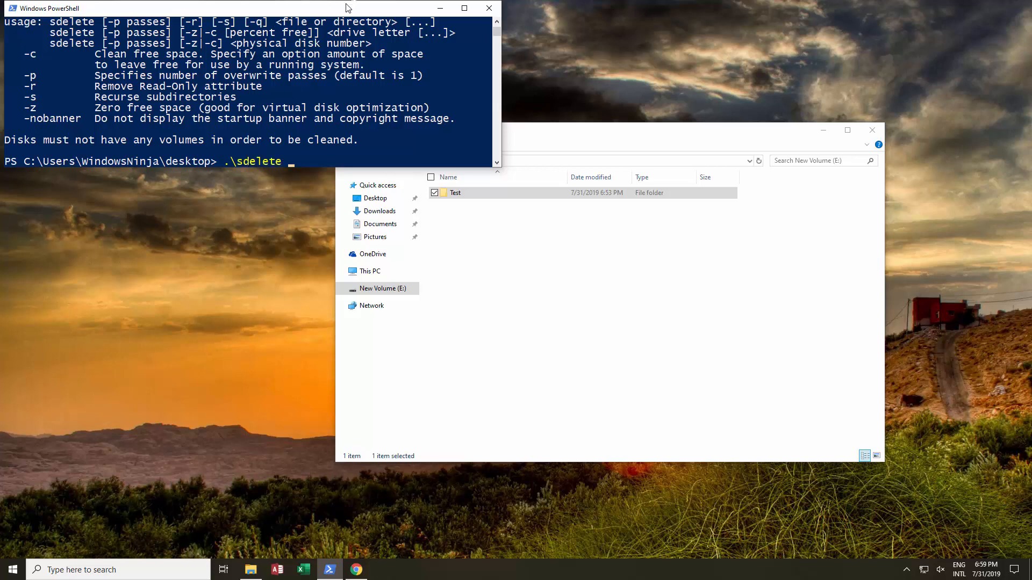
{"action": "mouse_move", "coordinate": [141, 97]}
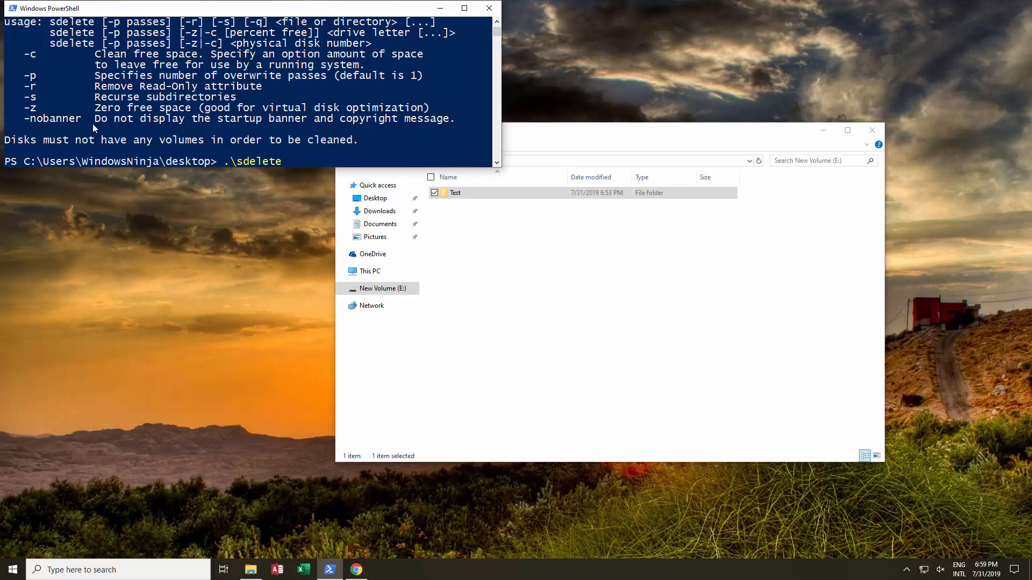
{"action": "mouse_move", "coordinate": [52, 105]}
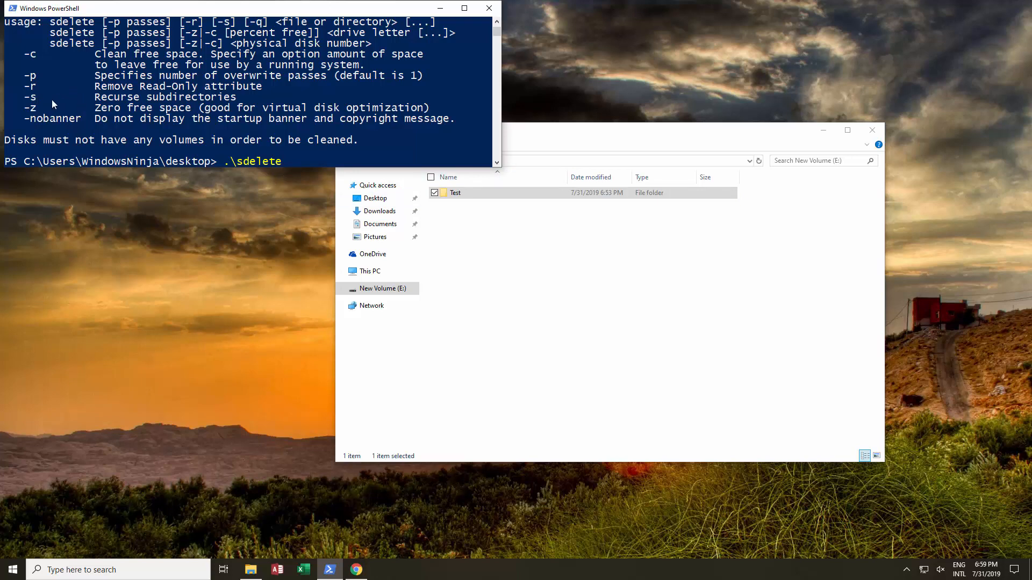
{"action": "type", "text": "-s :"}
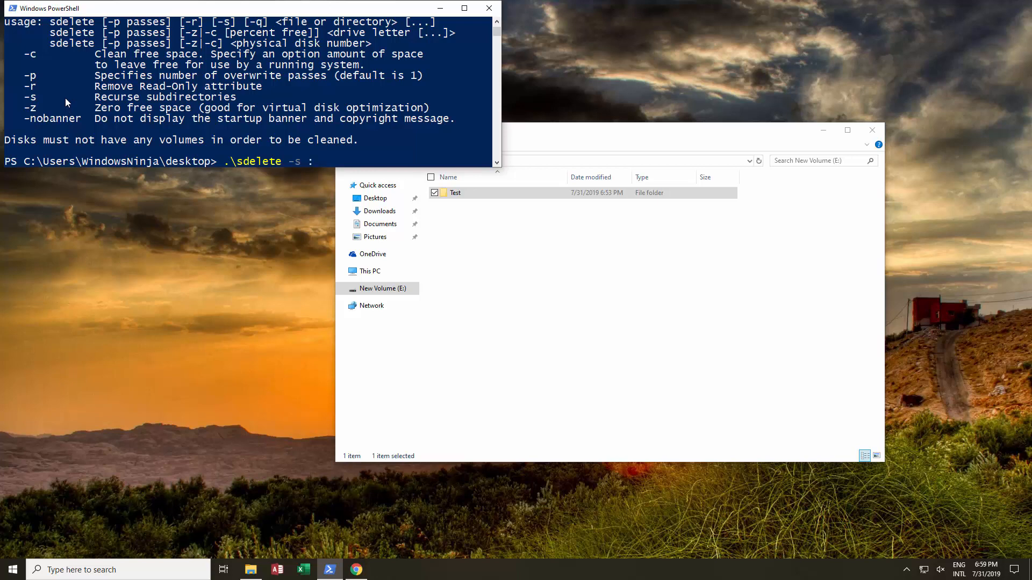
{"action": "type", "text": "e\\"}
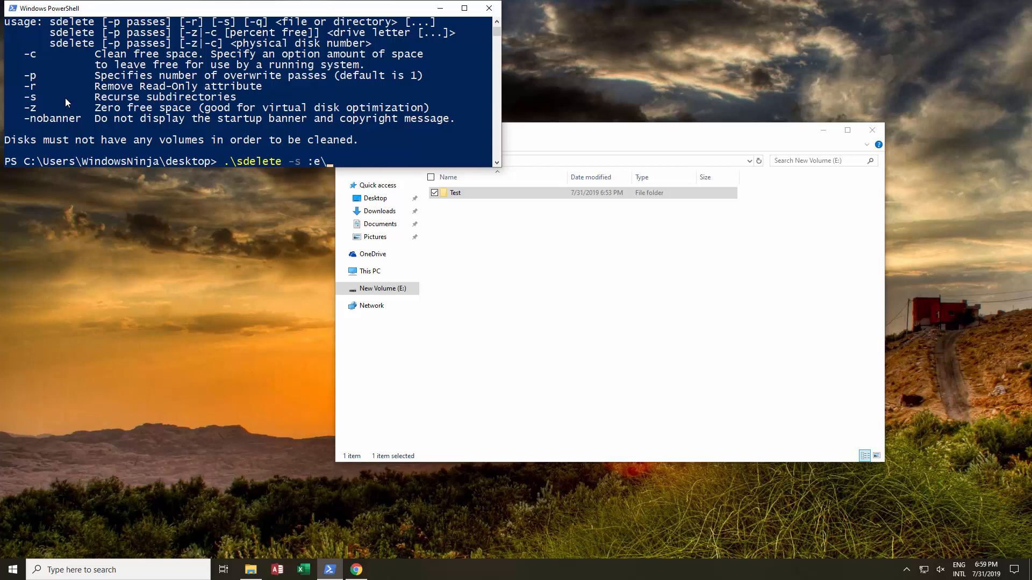
{"action": "key", "text": "Backspace"}
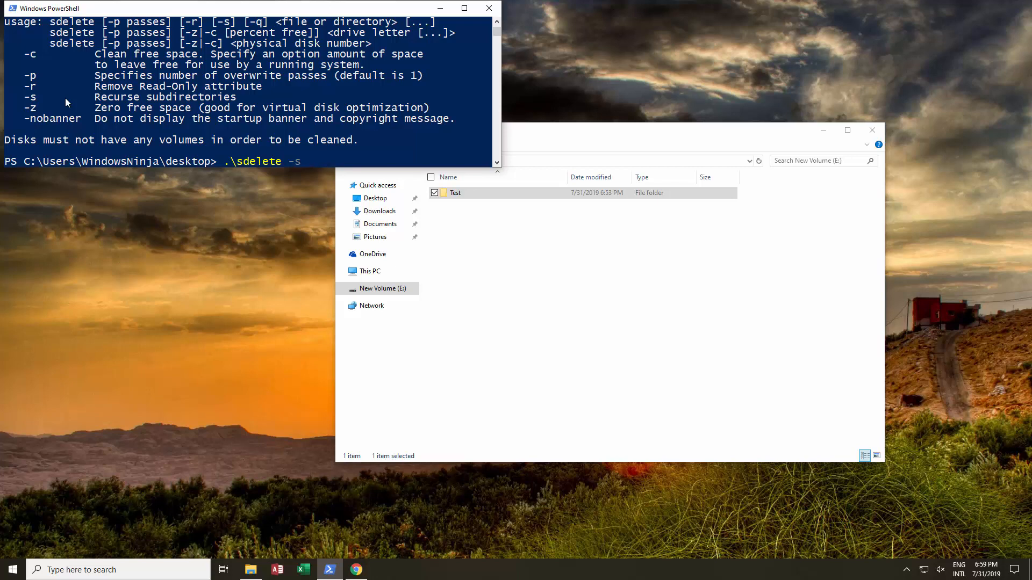
{"action": "type", "text": "e"}
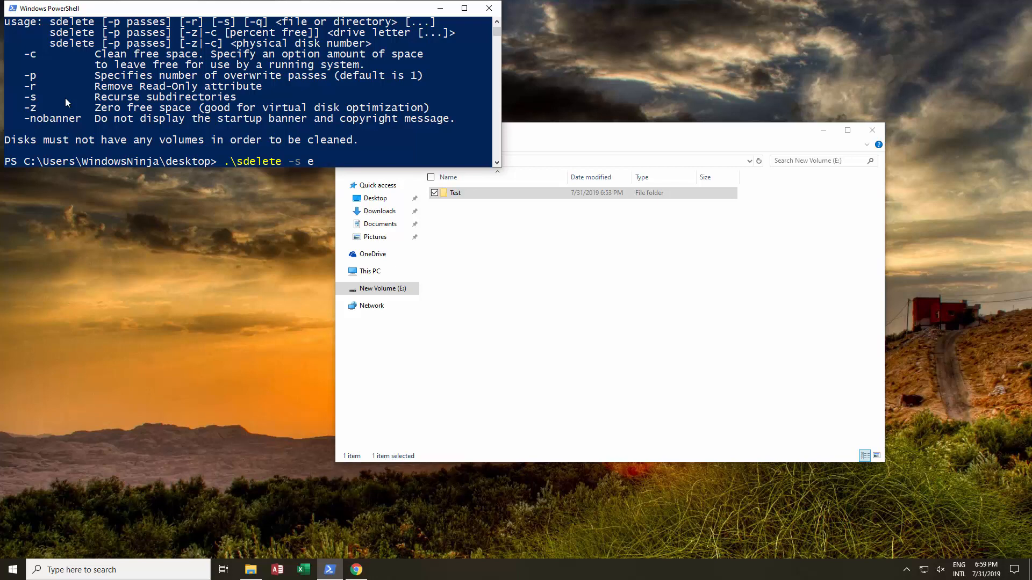
{"action": "type", "text": ":\\"}
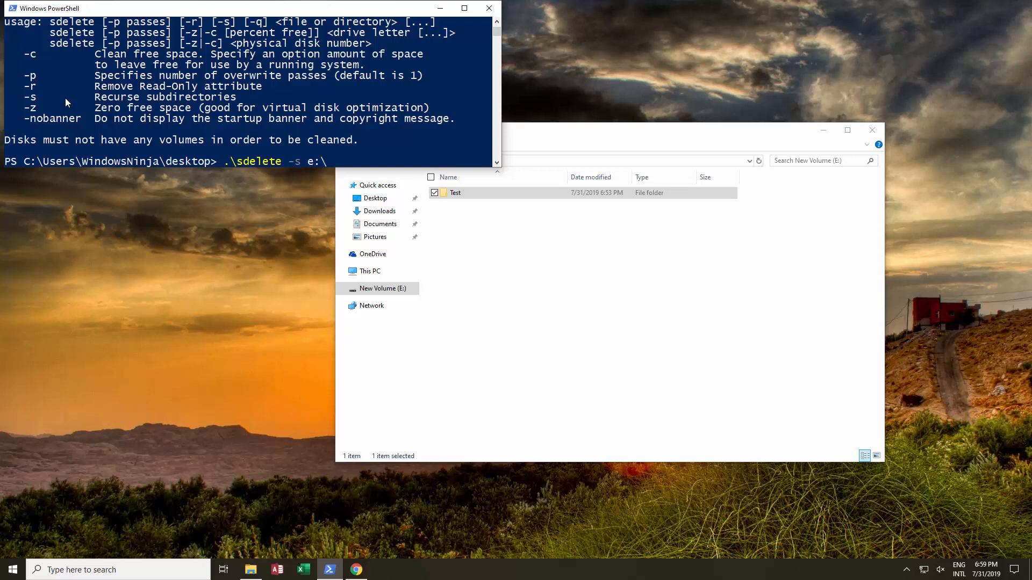
{"action": "type", "text": "T"}
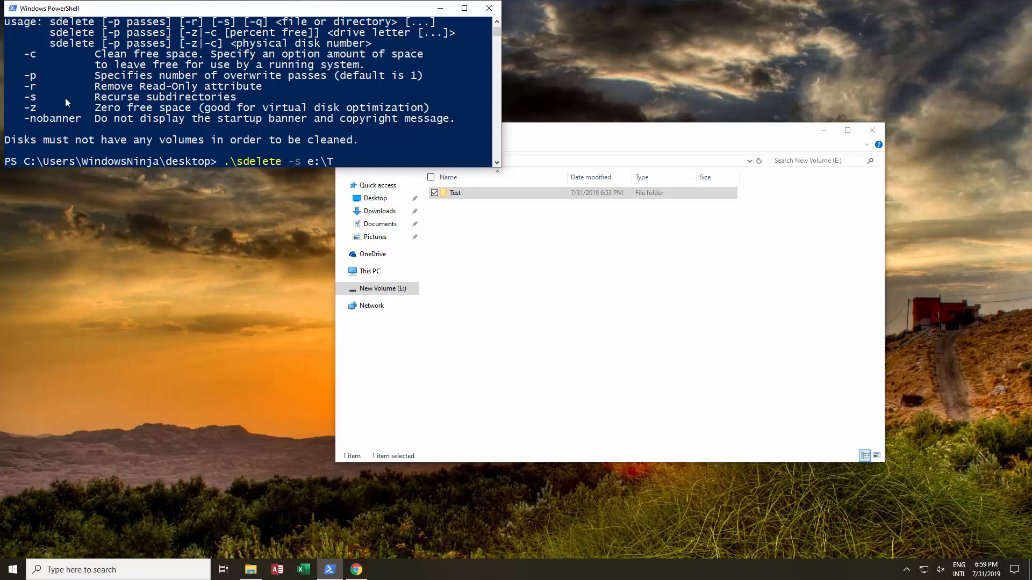
{"action": "type", "text": "est"}
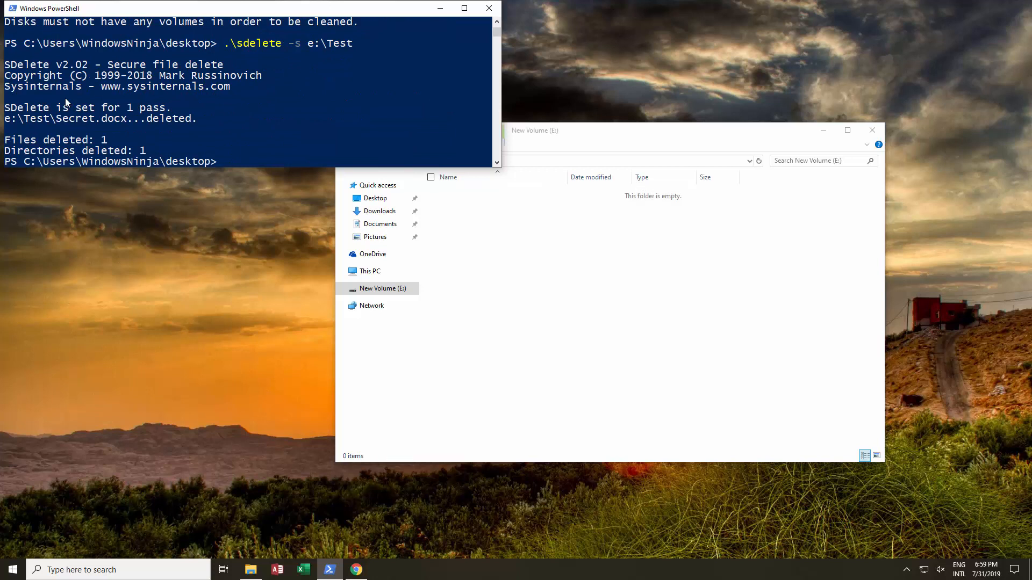
{"action": "mouse_move", "coordinate": [428, 204]}
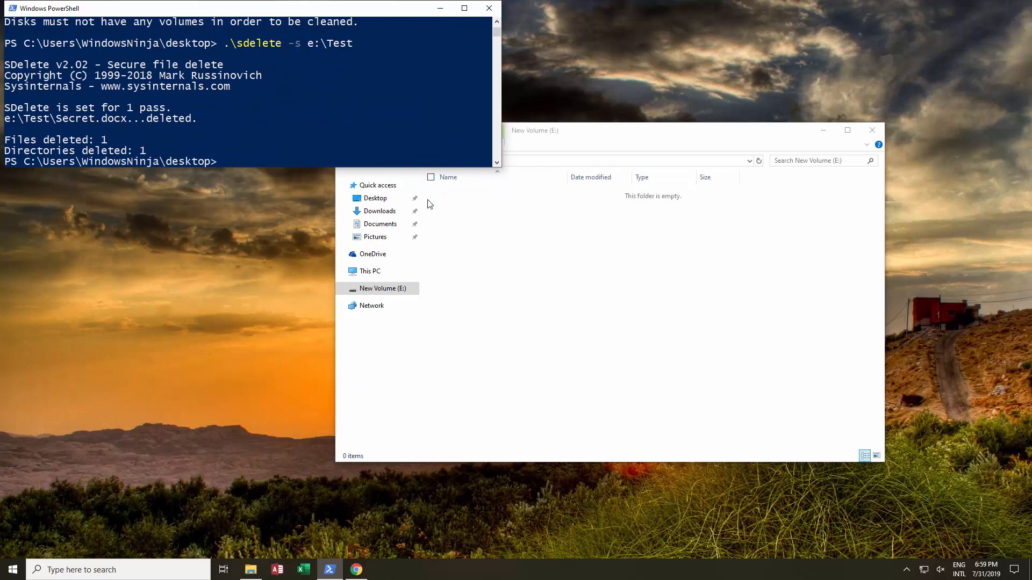
{"action": "mouse_move", "coordinate": [525, 166]}
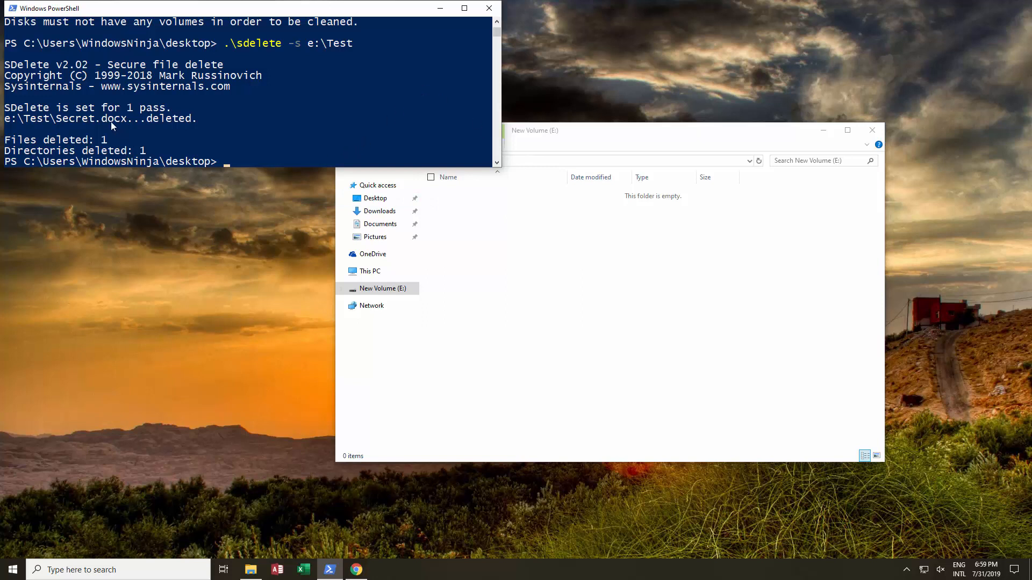
- Enter .\sdelete /? to redisplay SDelete's usage help after the deletion
{"action": "type", "text": ".\\sdelete /?"}
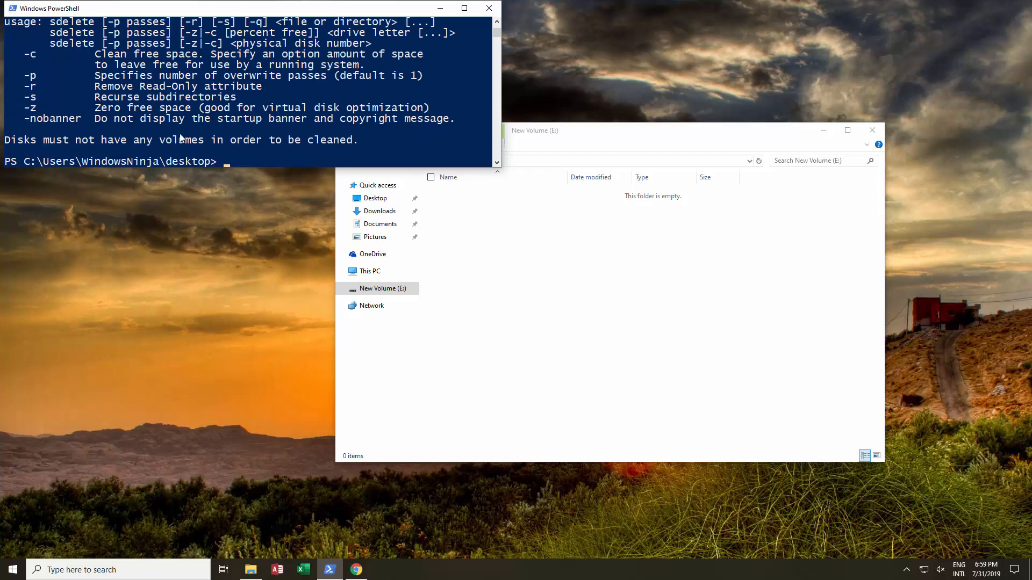
{"action": "mouse_move", "coordinate": [59, 68]}
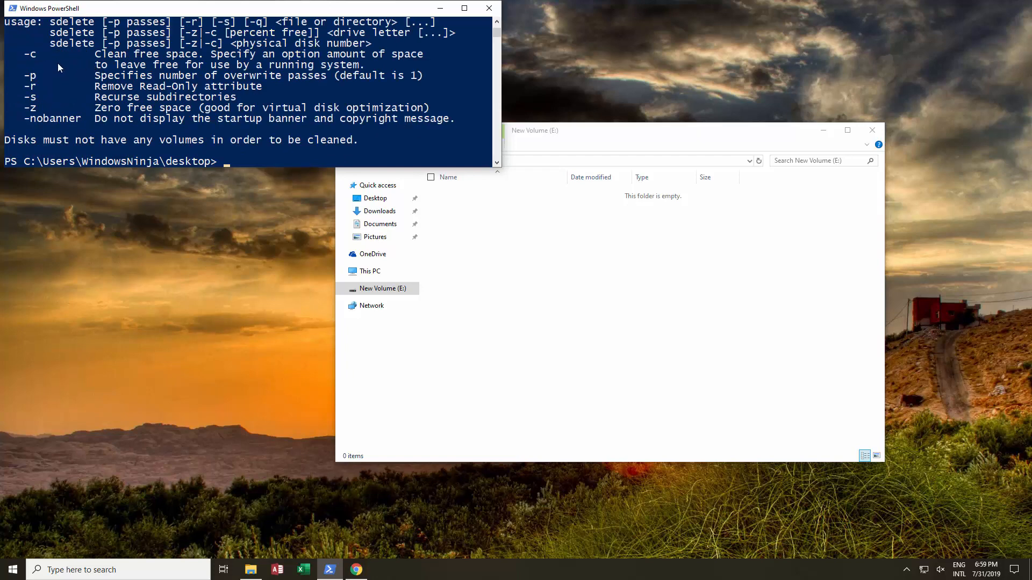
{"action": "mouse_move", "coordinate": [174, 74]}
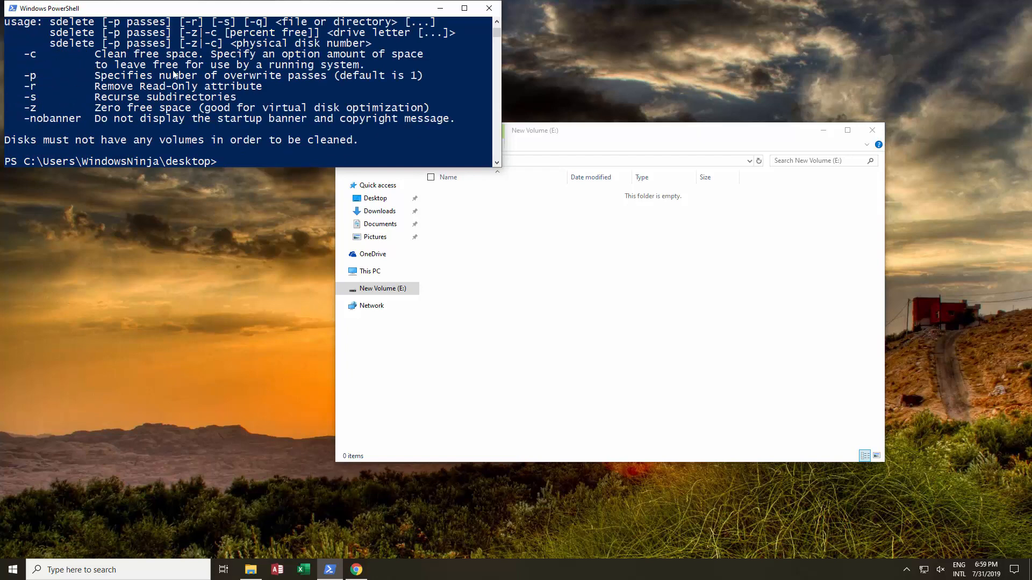
{"action": "mouse_move", "coordinate": [332, 81]}
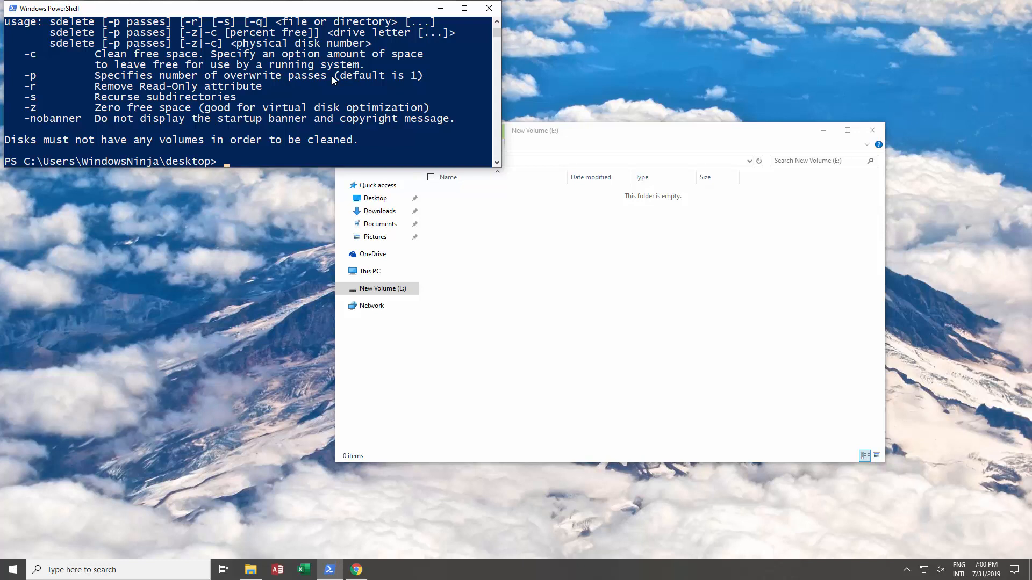
- Run .\sdelete -z e: to zero drive E's free space, then redisplay the help
{"action": "type", "text": ".\\sdelete /?"}
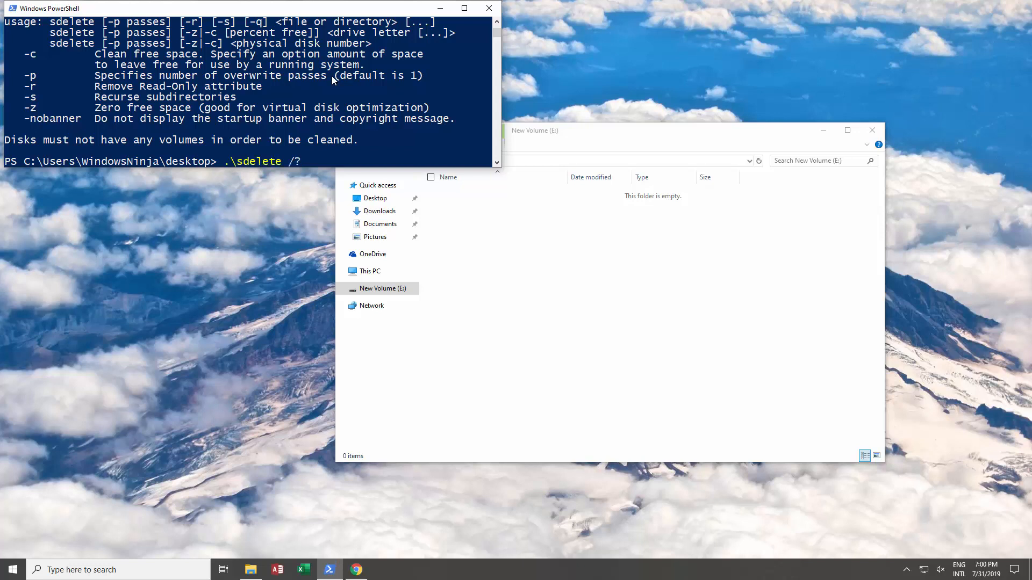
{"action": "key", "text": "Backspace"}
{"action": "type", "text": "-"}
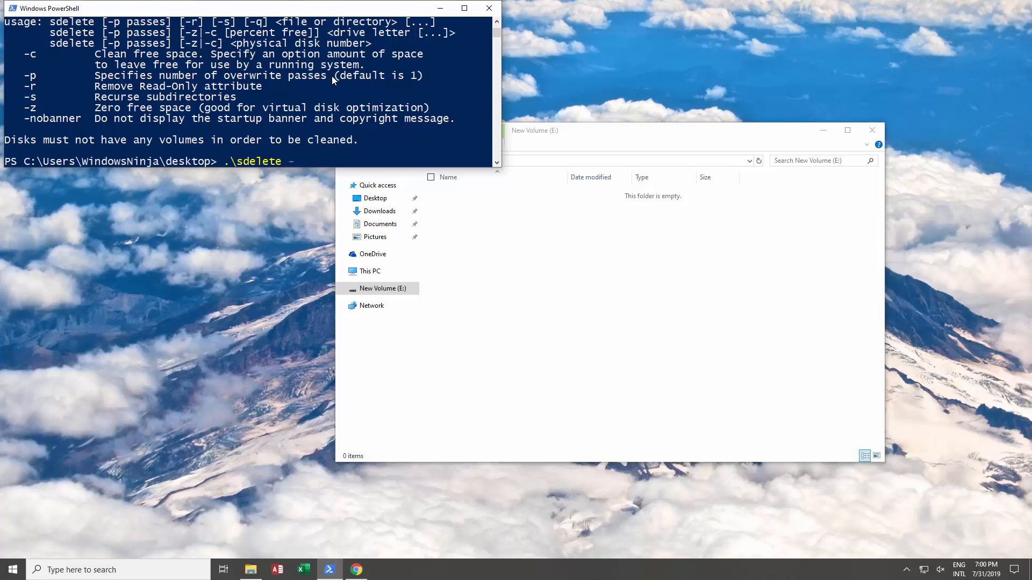
{"action": "type", "text": "z e"}
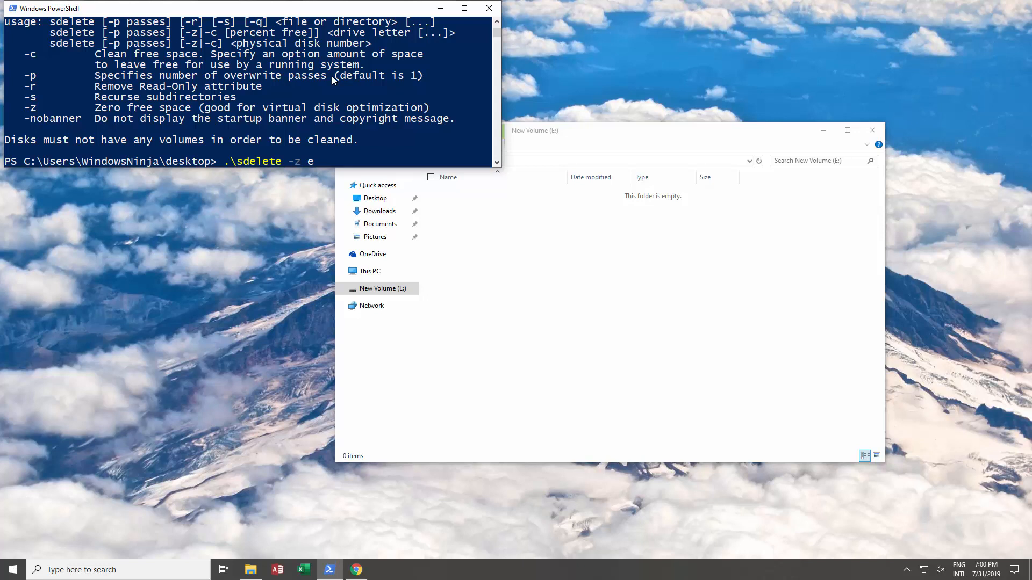
{"action": "type", "text": ":"}
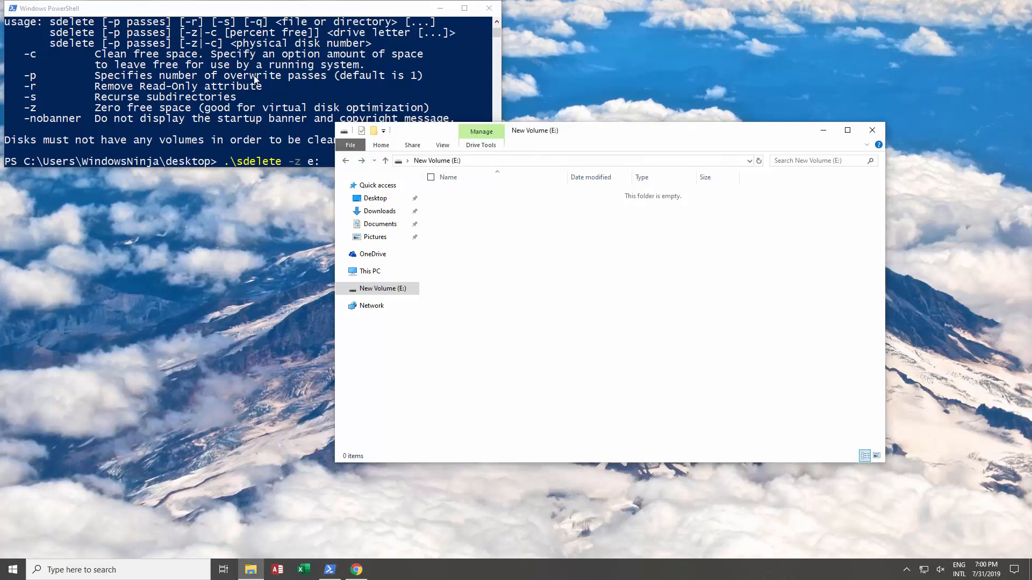
{"action": "key", "text": "Return"}
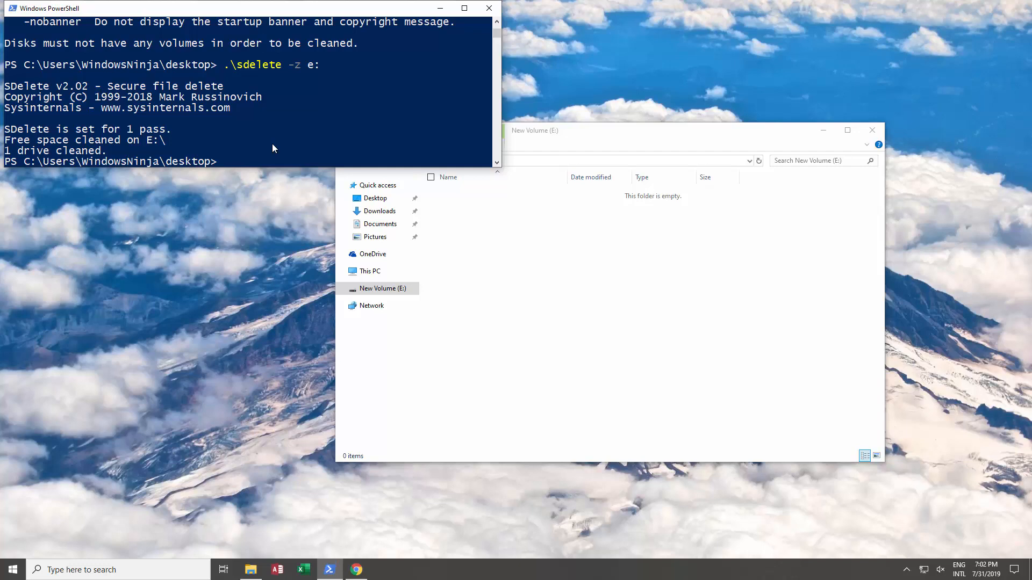
{"action": "type", "text": ".\\sdelete /?"}
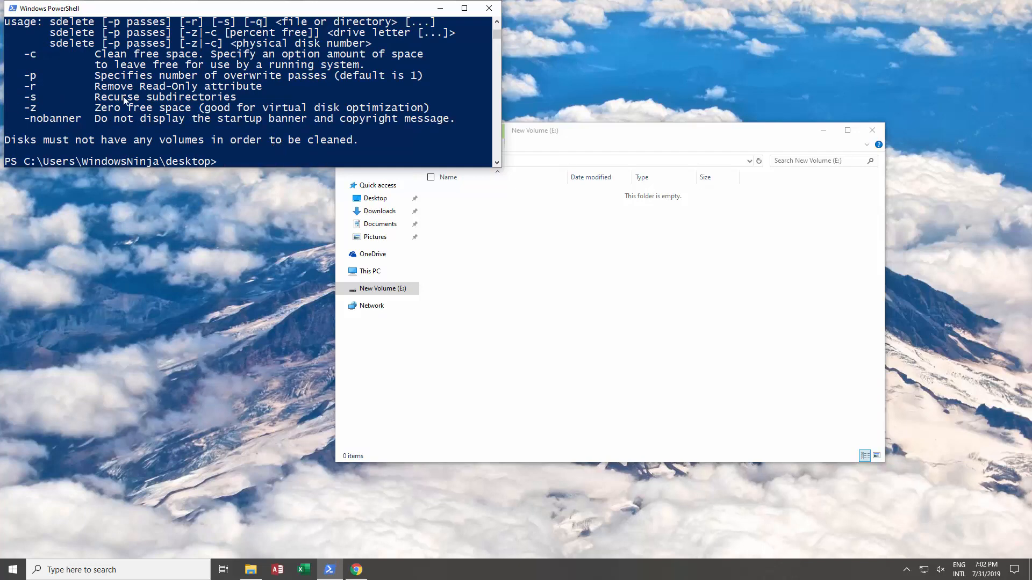
{"action": "mouse_move", "coordinate": [220, 172]}
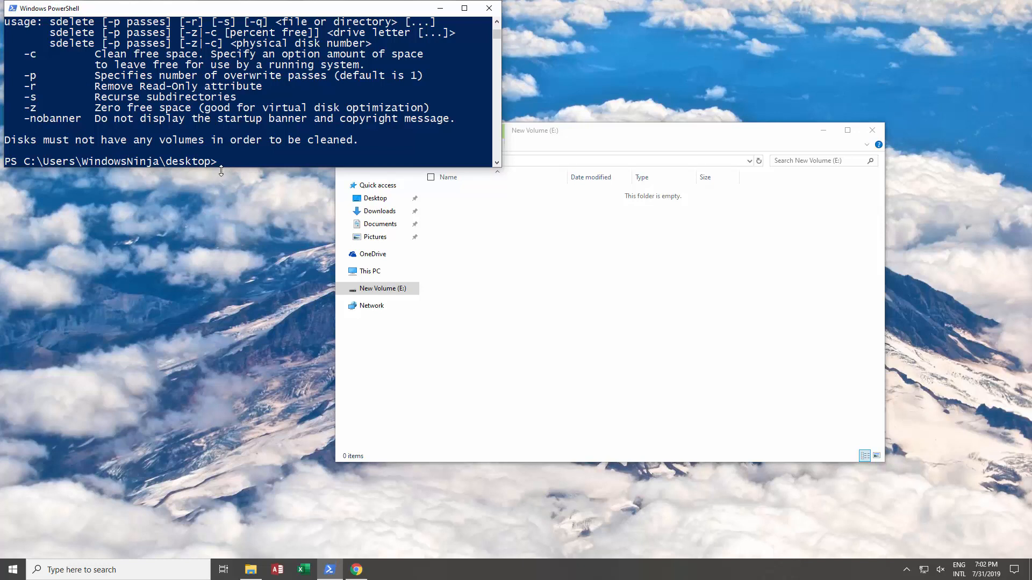
- Run .\sdelete -c e: to clean the free space on drive E
{"action": "type", "text": ".\\sdelete /?"}
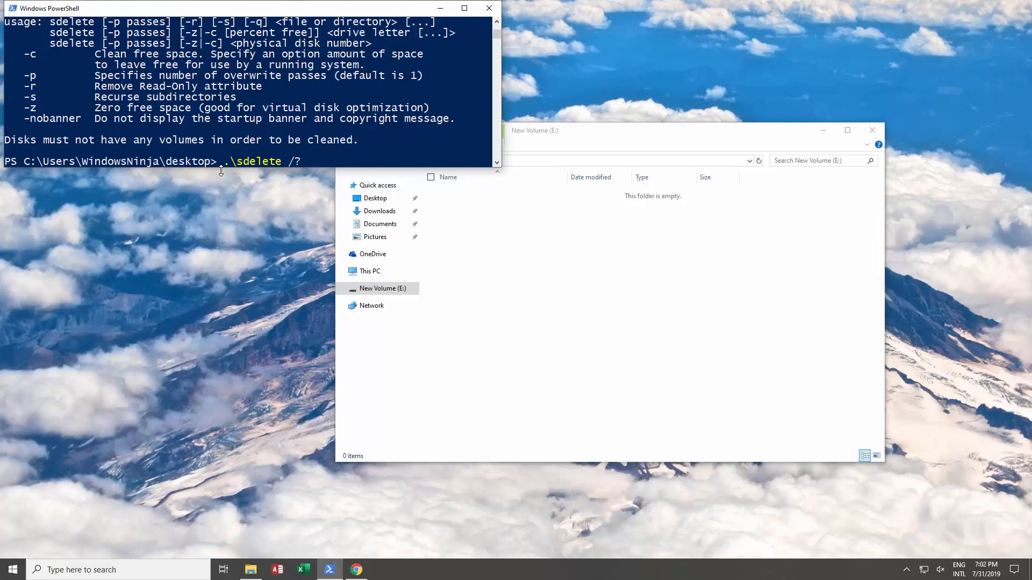
{"action": "type", "text": "-"}
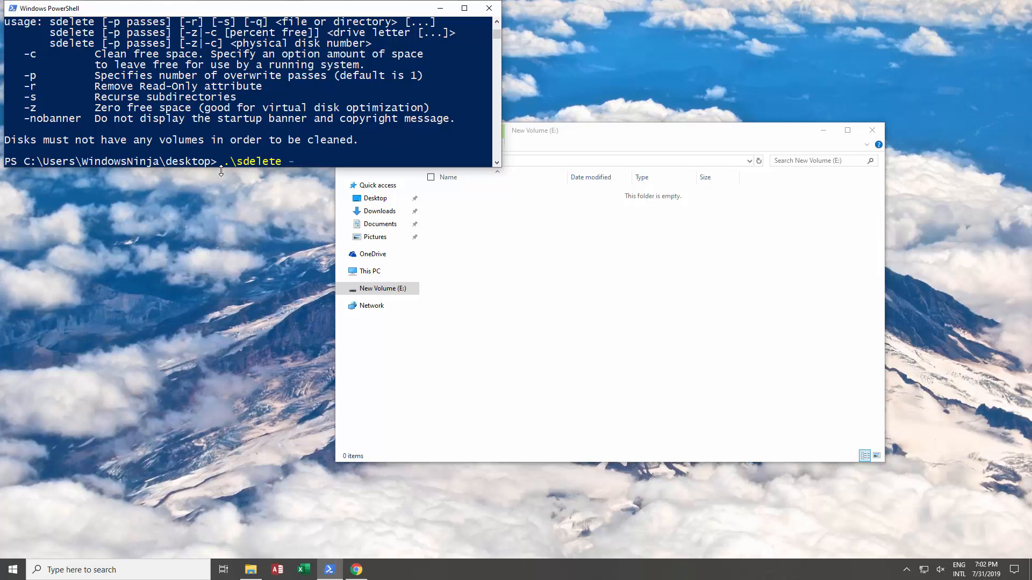
{"action": "type", "text": "c e:"}
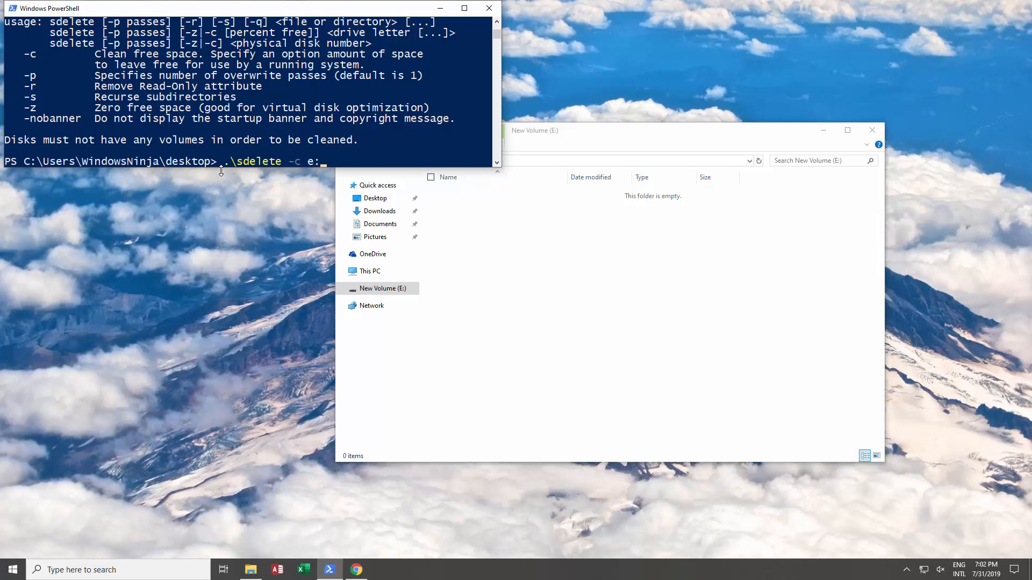
{"action": "key", "text": "Return"}
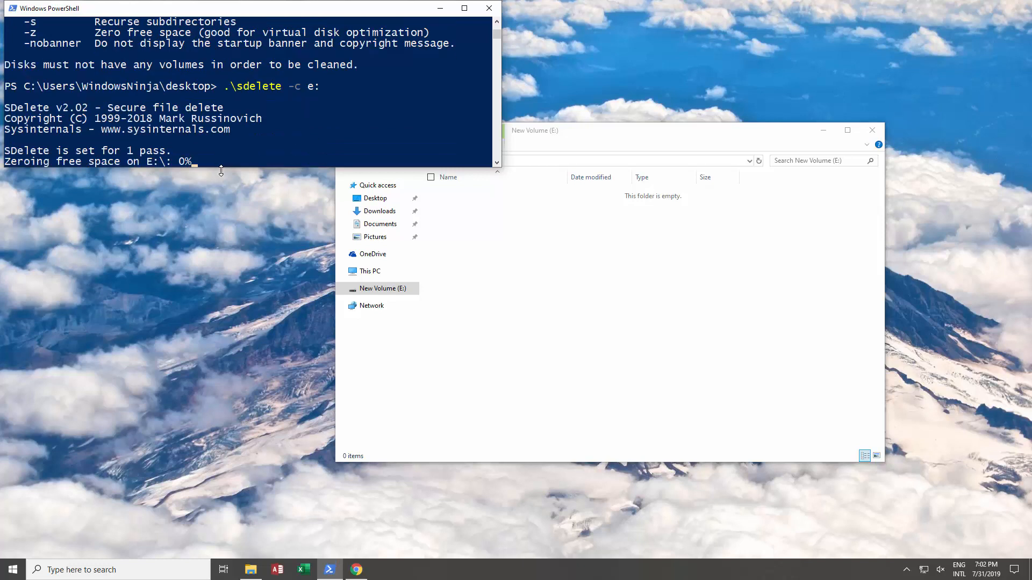